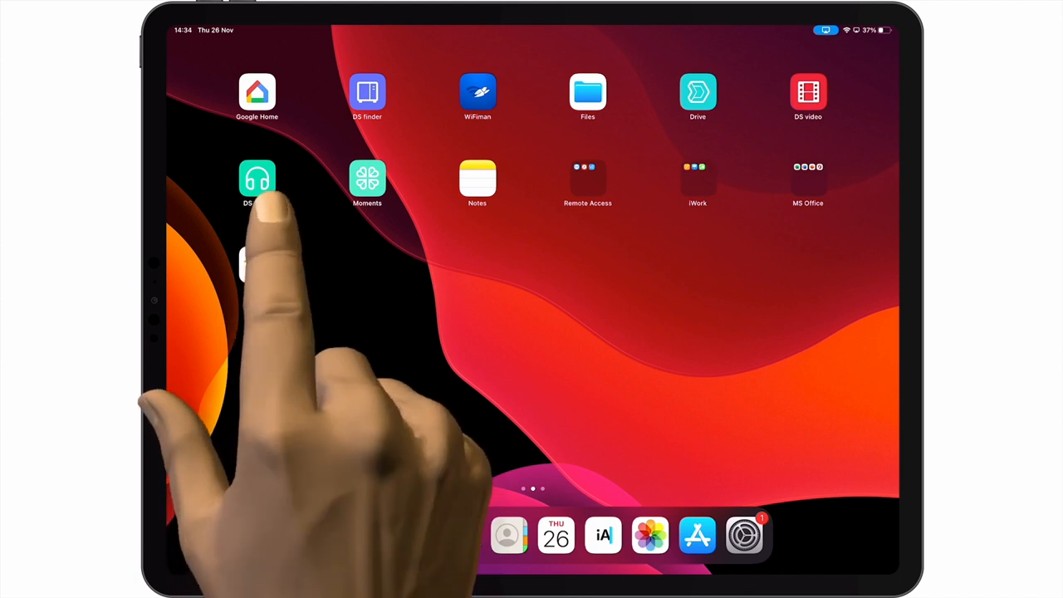
- Launch Apple Home and view the My Home page with its 22.0° climate reading
left_click(257, 179)
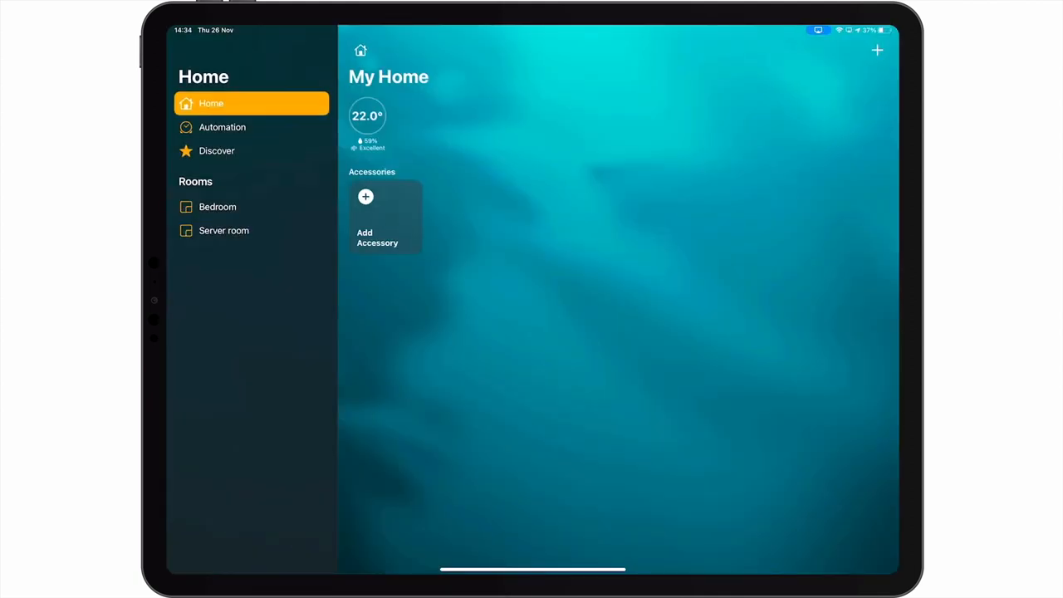
left_click(367, 117)
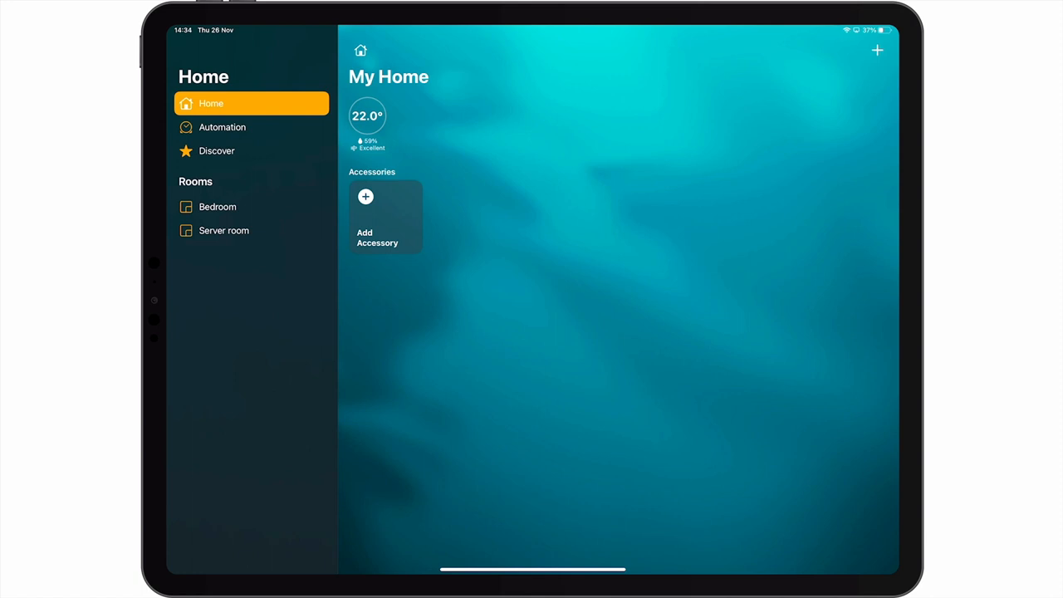
- Restart the iPad, reopen Home, and view the non-responding Eve Room F141 details
key("power")
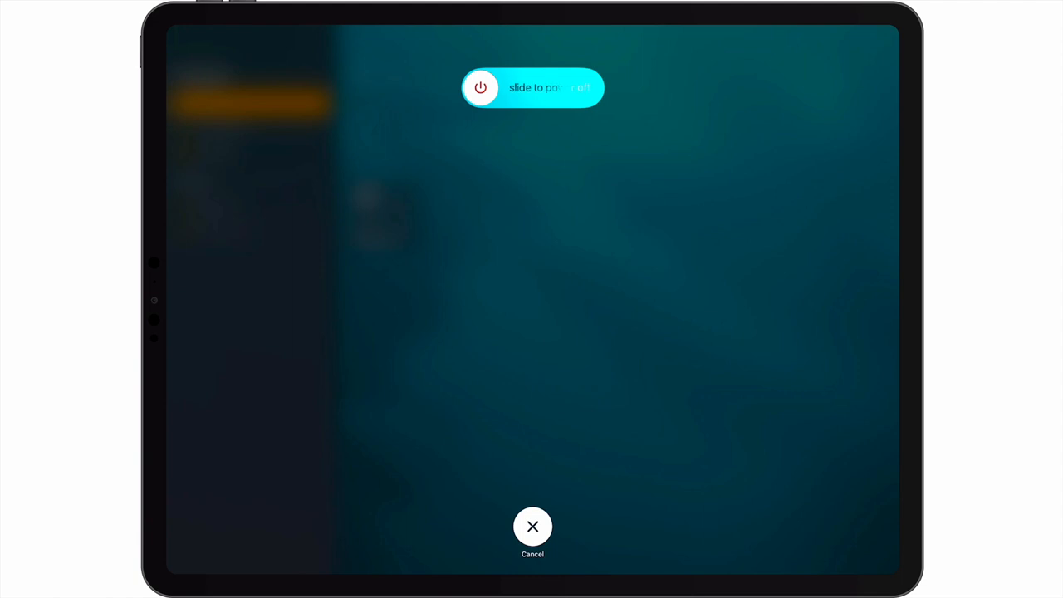
left_click(532, 527)
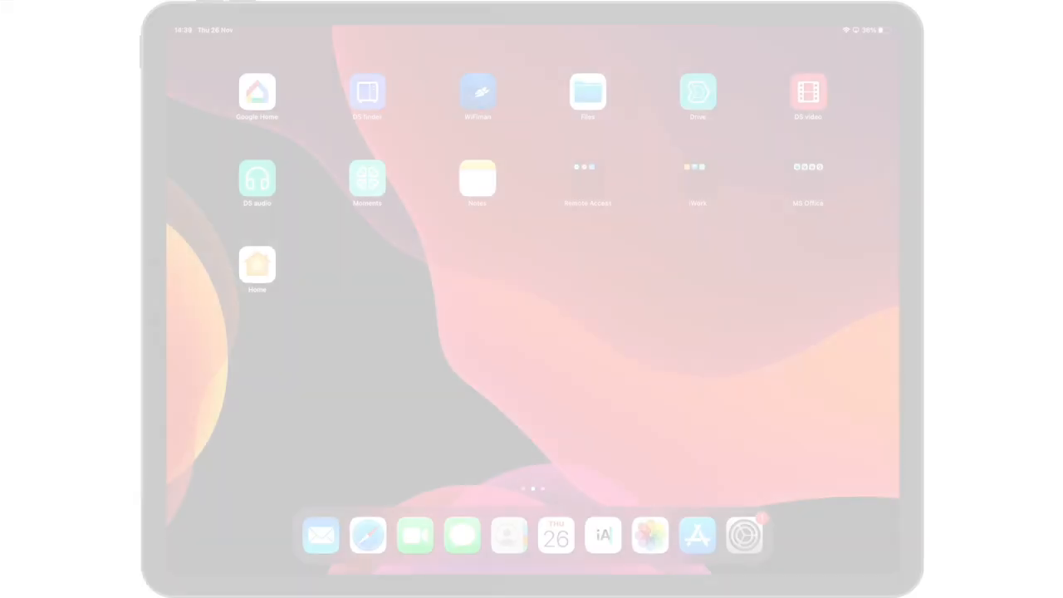
left_click(256, 266)
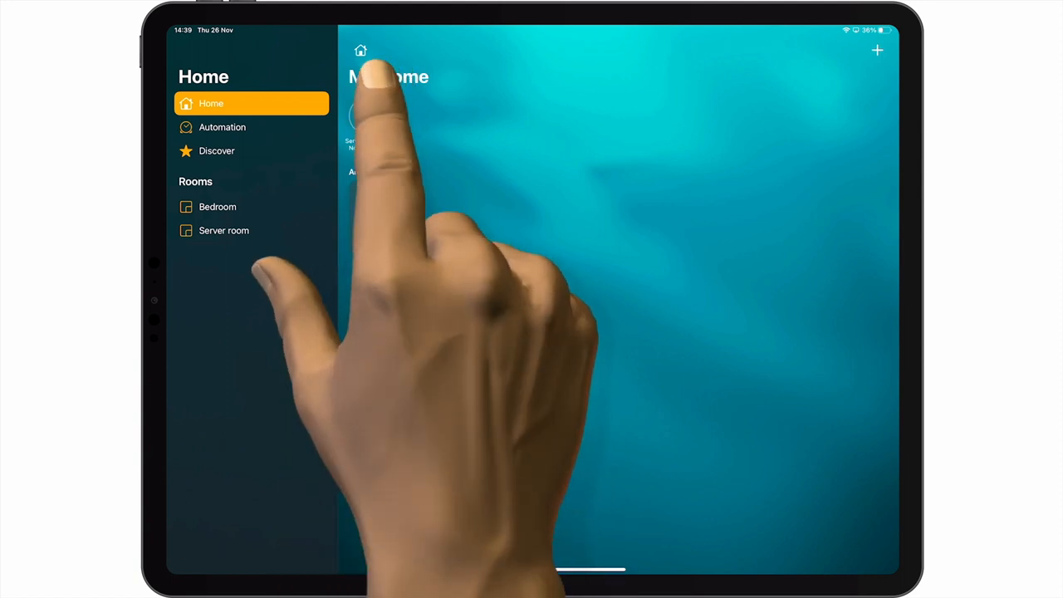
left_click(367, 120)
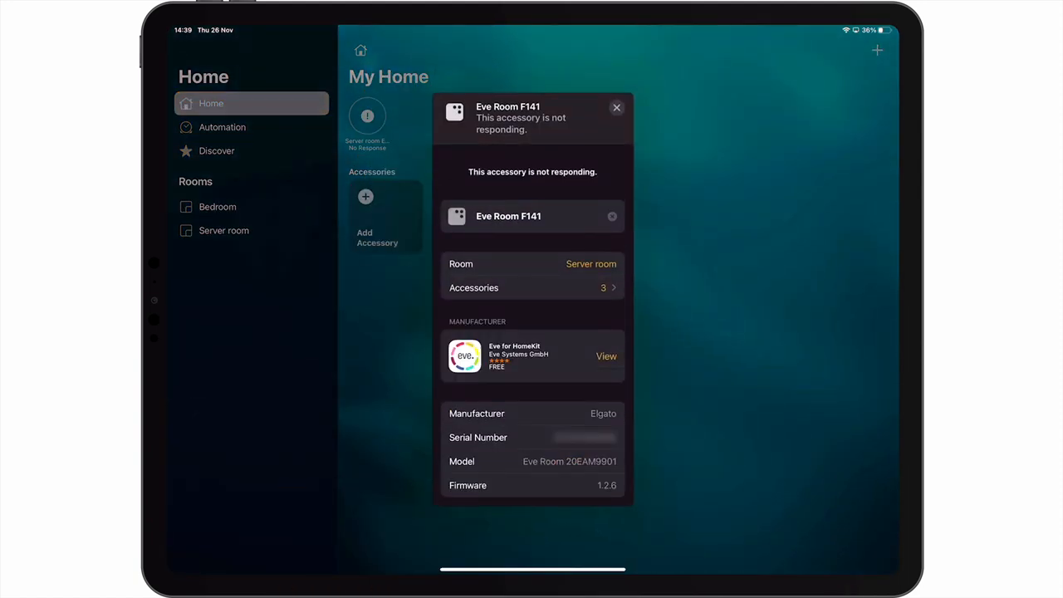
scroll("down", 3)
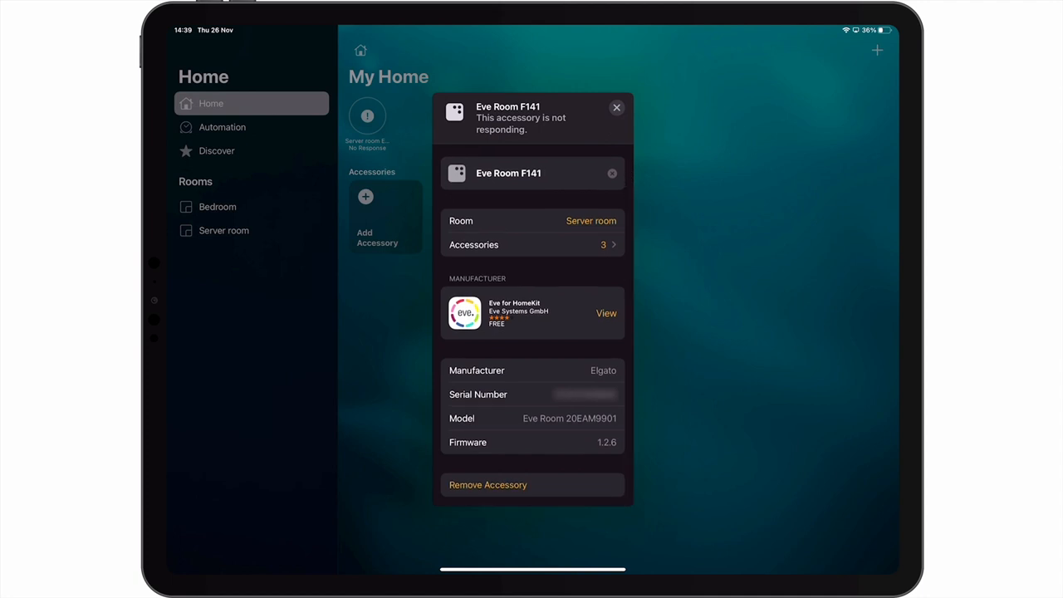
- Remove the Eve Room F141 accessory and confirm the removal
left_click(488, 484)
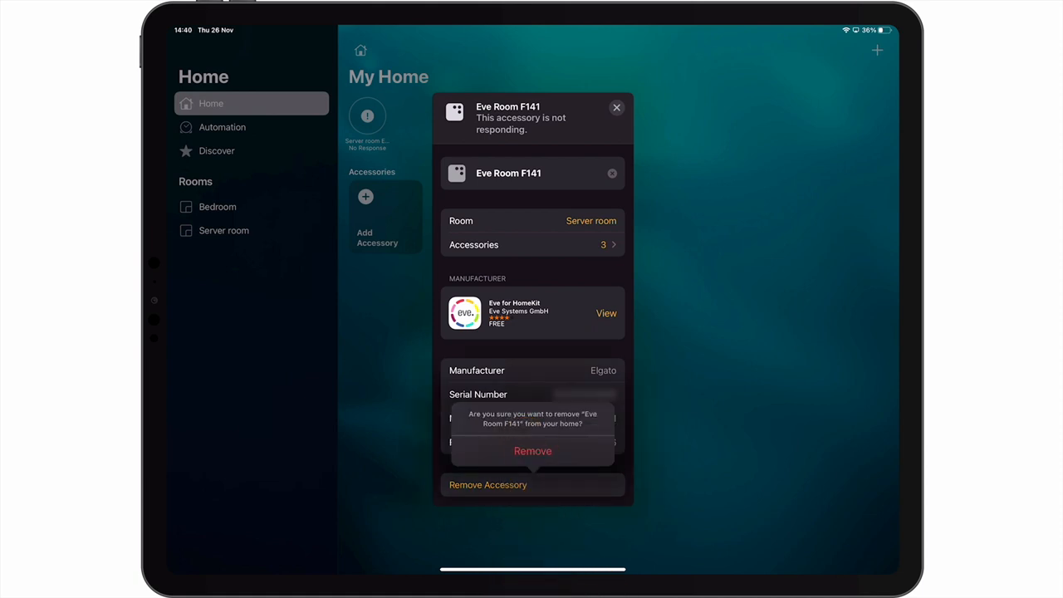
left_click(533, 451)
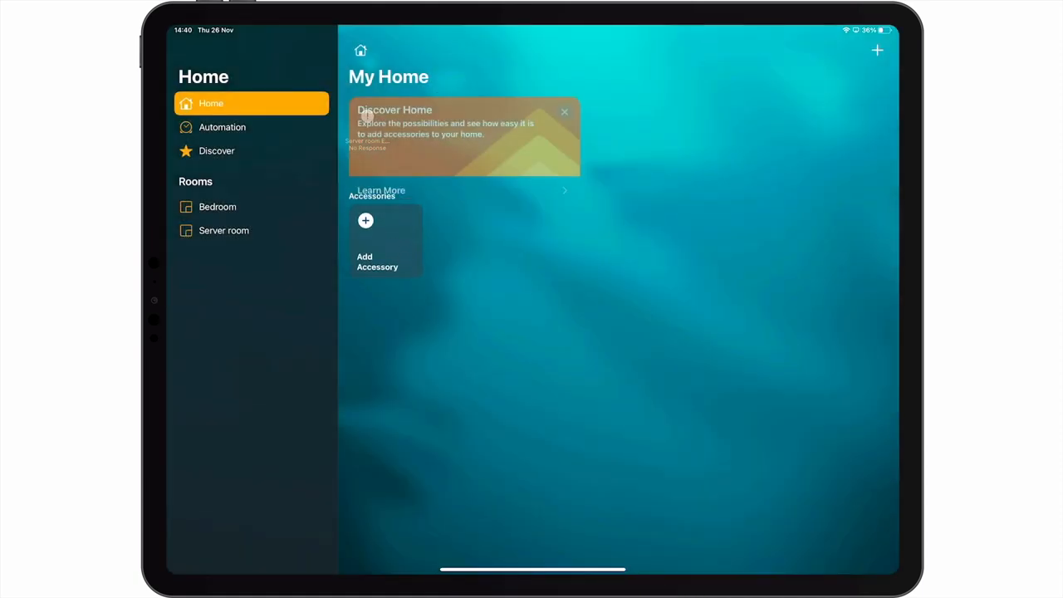